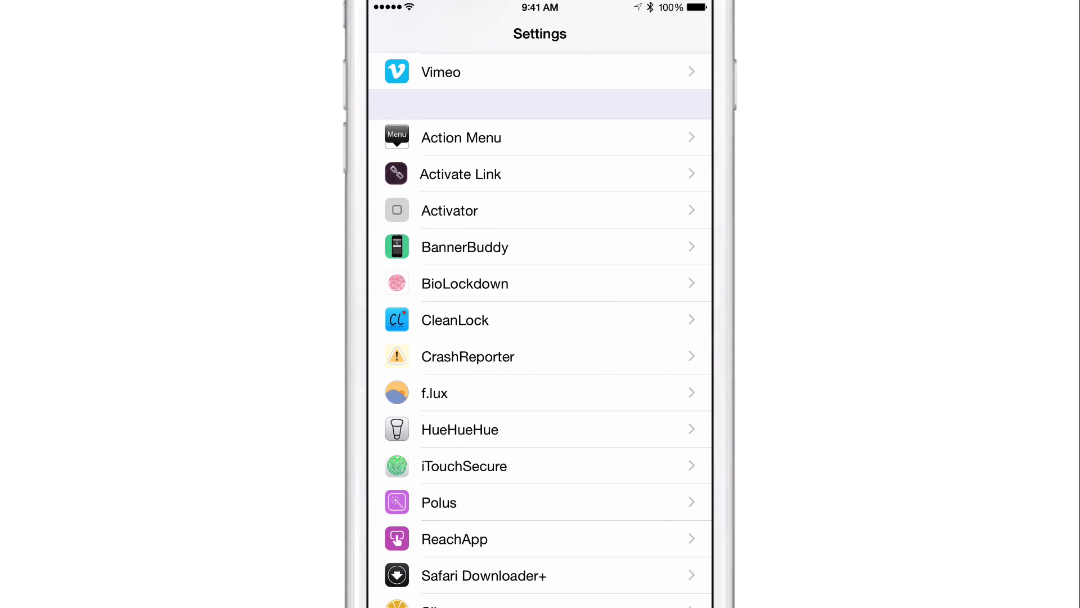
Open the BannerBuddy row from the installed tweaks list to reach its Options page.
{"action": "left_click", "coordinate": [465, 247]}
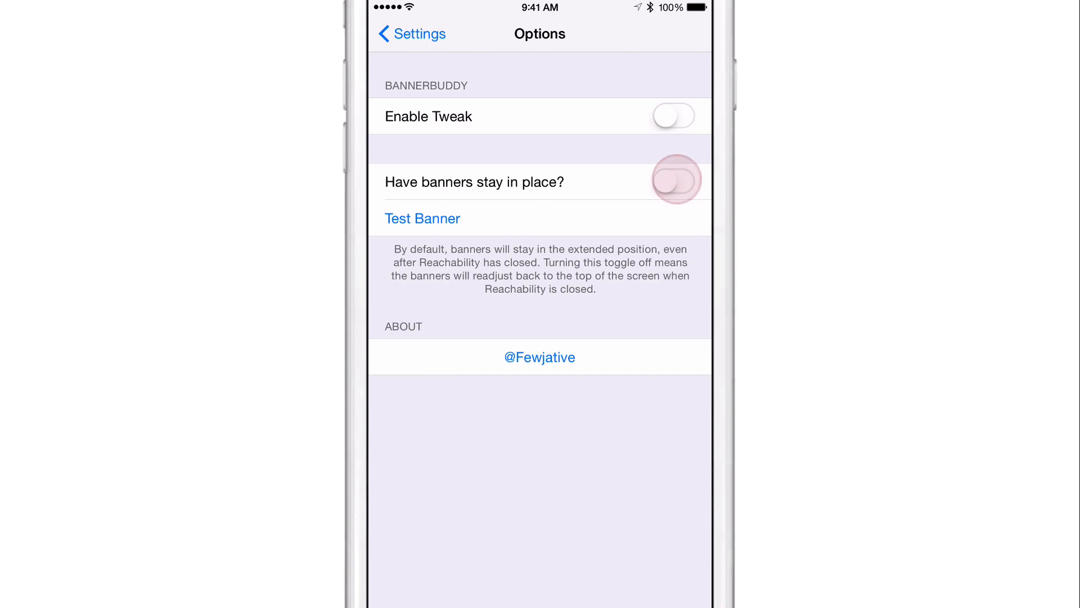
{"action": "left_click", "coordinate": [676, 179]}
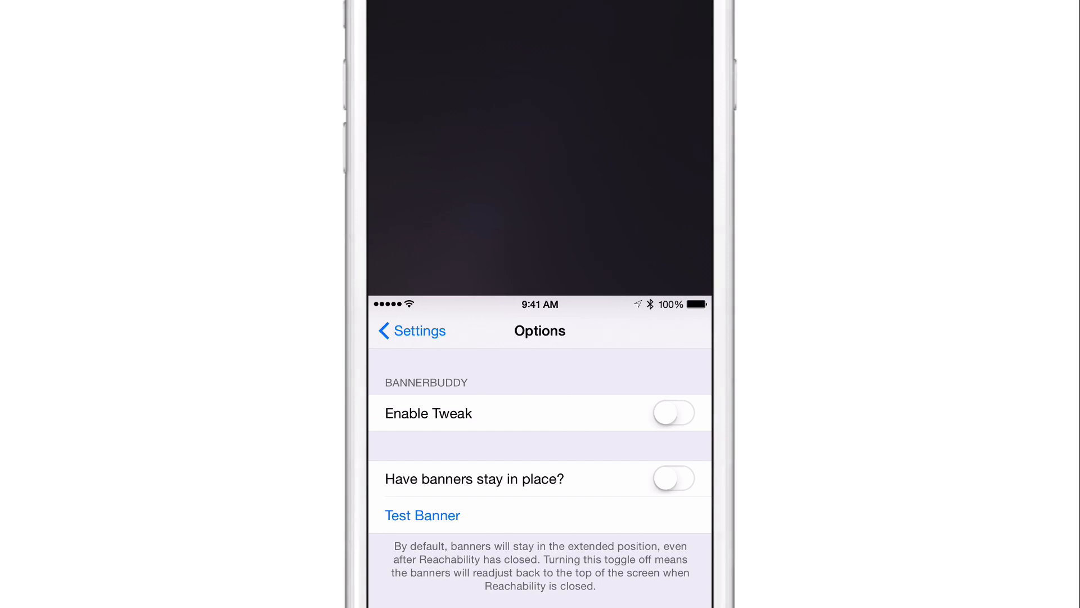
{"action": "scroll", "scroll_direction": "down", "scroll_amount": 3}
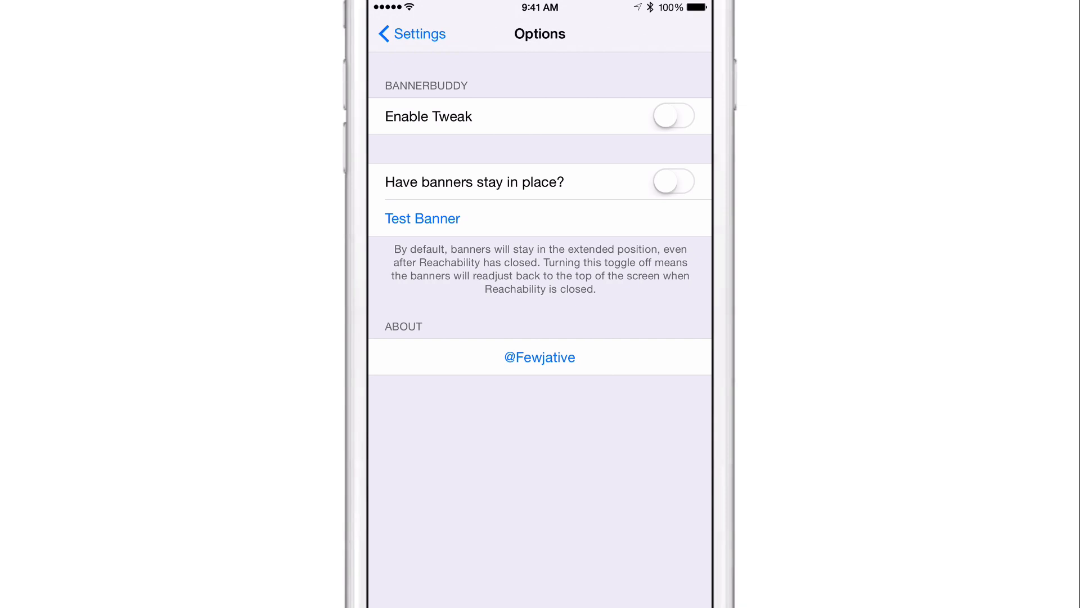
Switch Enable Tweak on and fire a Test Banner showing the sample Meeting invitation.
{"action": "left_click", "coordinate": [674, 116]}
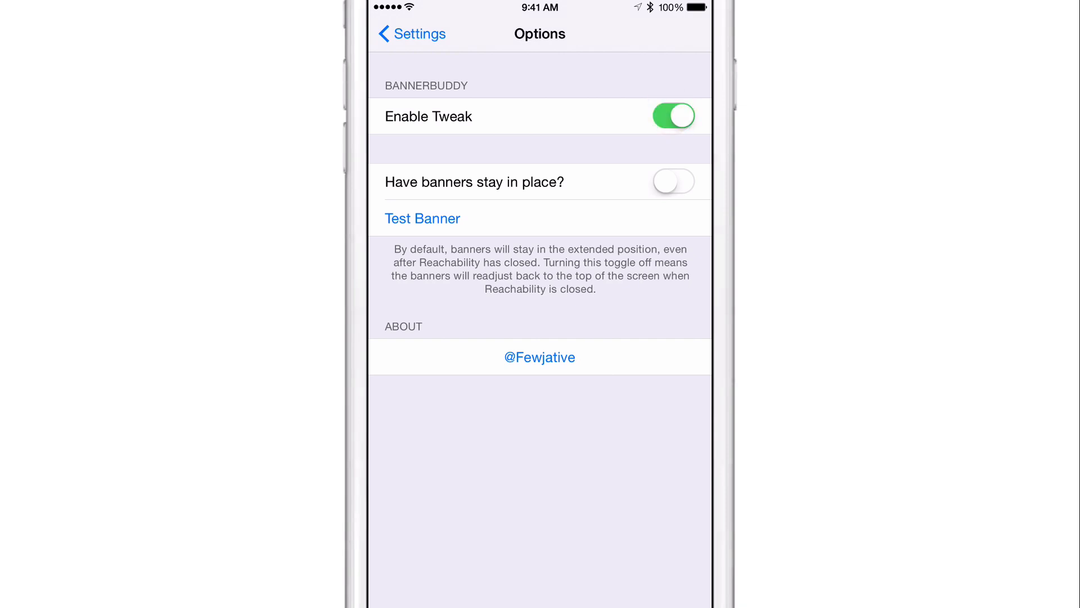
{"action": "left_click", "coordinate": [434, 221]}
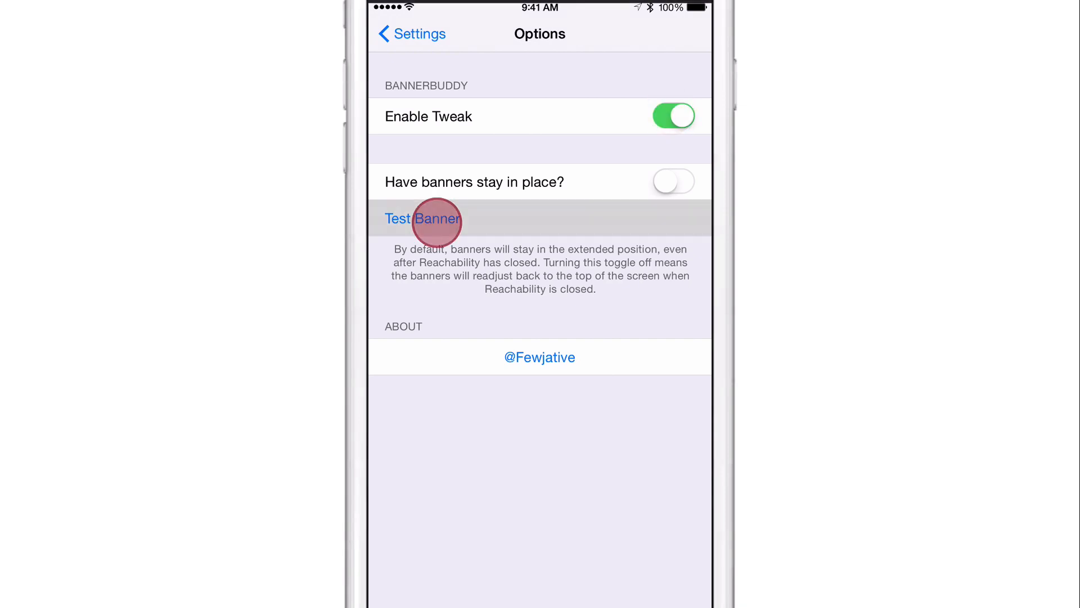
{"action": "left_click", "coordinate": [422, 218]}
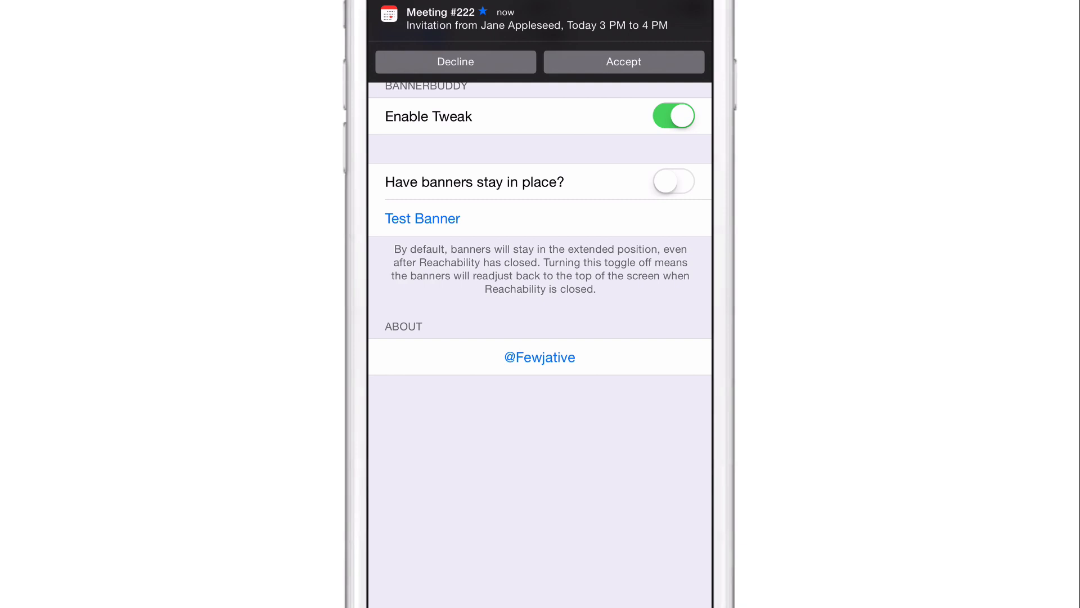
{"action": "left_click", "coordinate": [471, 33]}
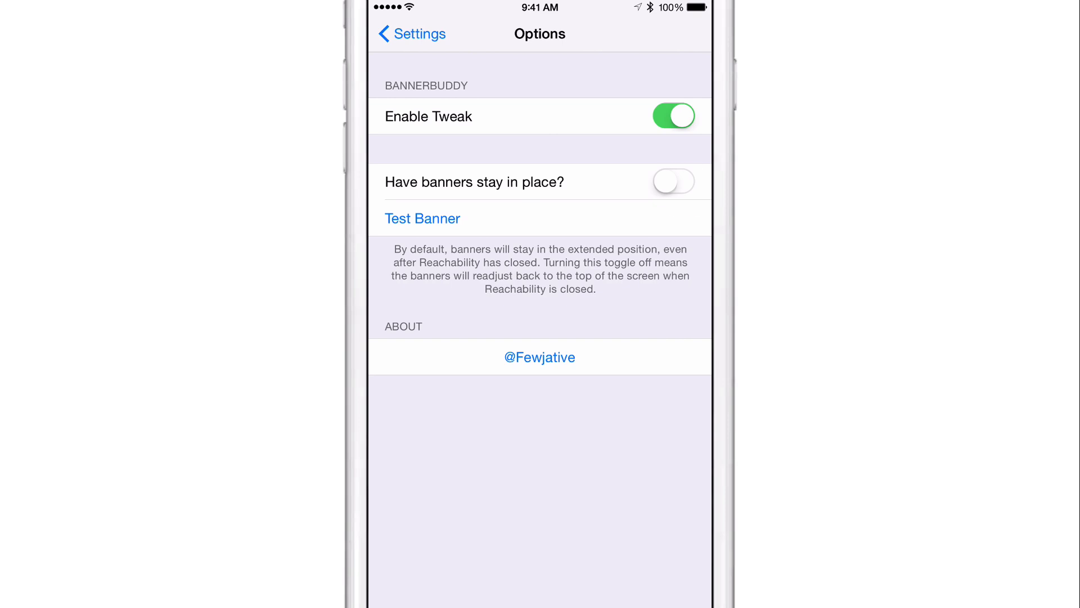
Toggle 'Have banners stay in place?' on and back off, then return to the home screen.
{"action": "left_click", "coordinate": [673, 181]}
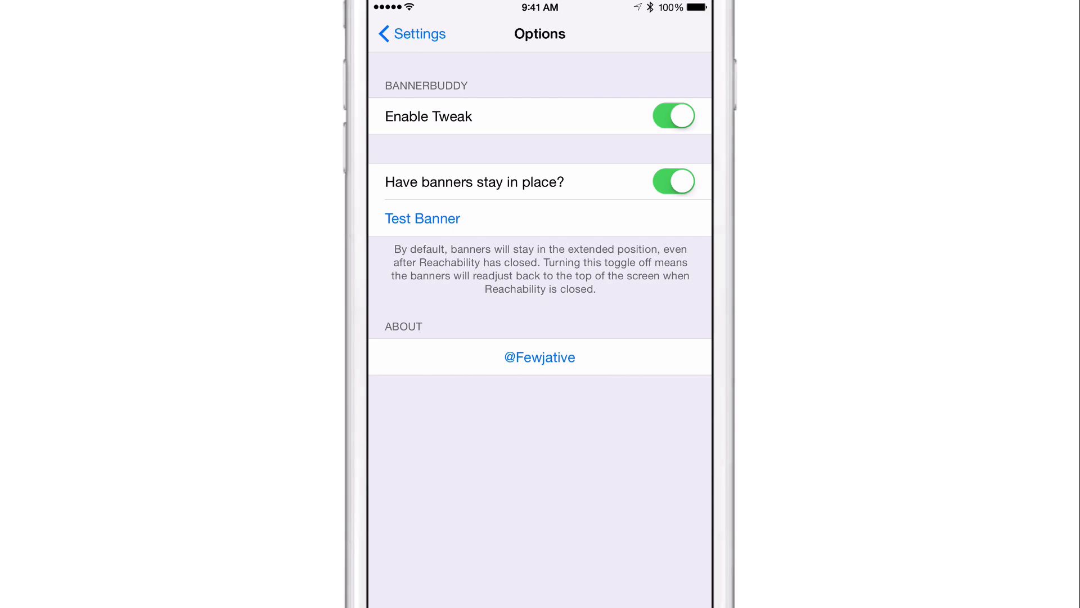
{"action": "left_click", "coordinate": [422, 218]}
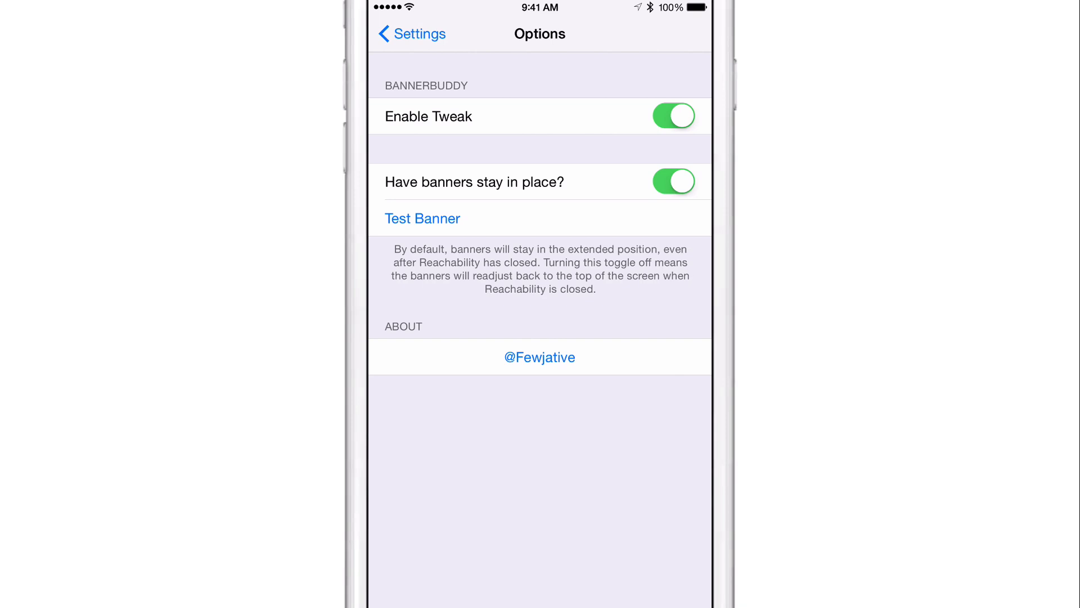
{"action": "left_click", "coordinate": [673, 185]}
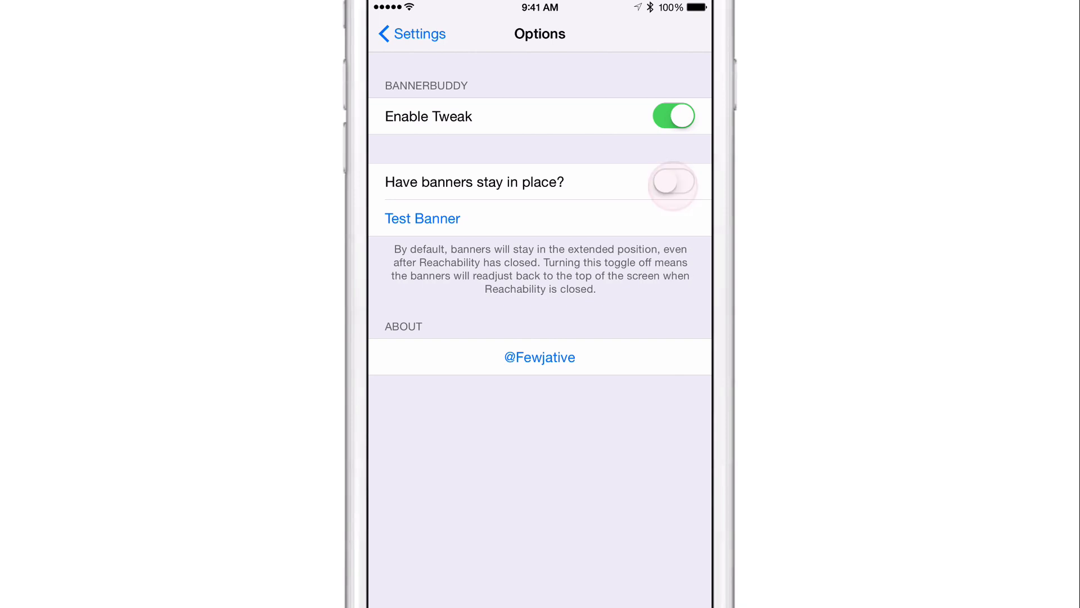
{"action": "left_click", "coordinate": [673, 185]}
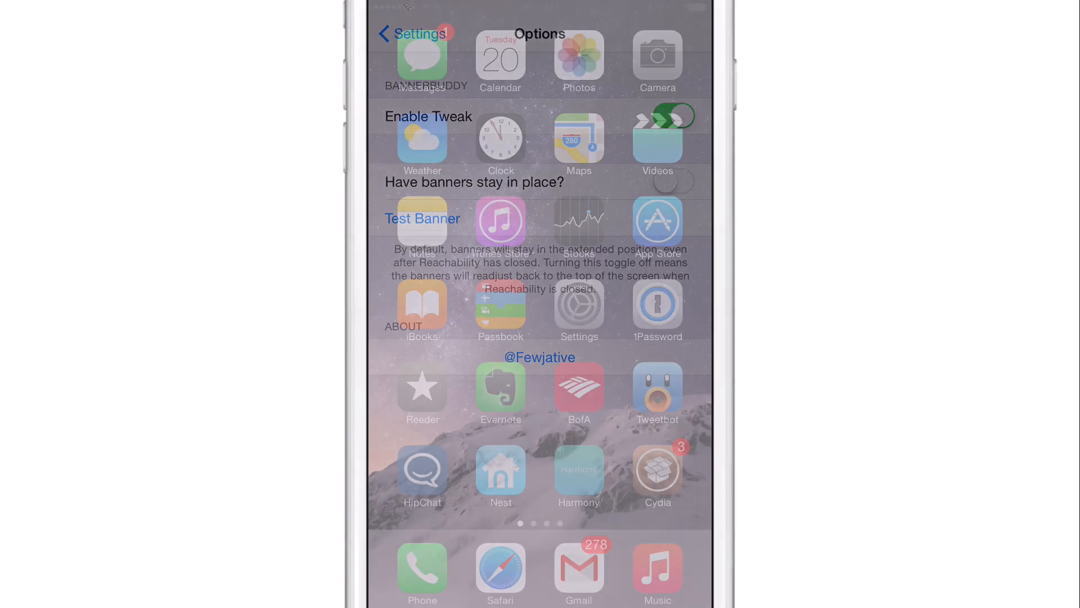
Launch Cydia and look through the BannerBuddy 0.0.1-8 package Details page.
{"action": "left_click", "coordinate": [408, 34]}
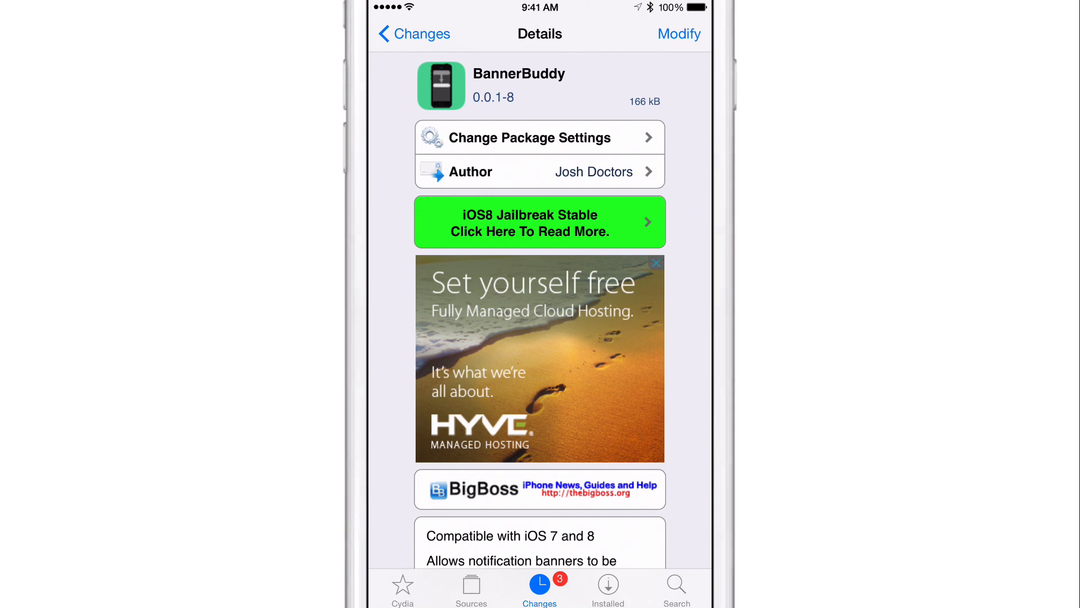
{"action": "scroll", "scroll_direction": "down", "scroll_amount": 3}
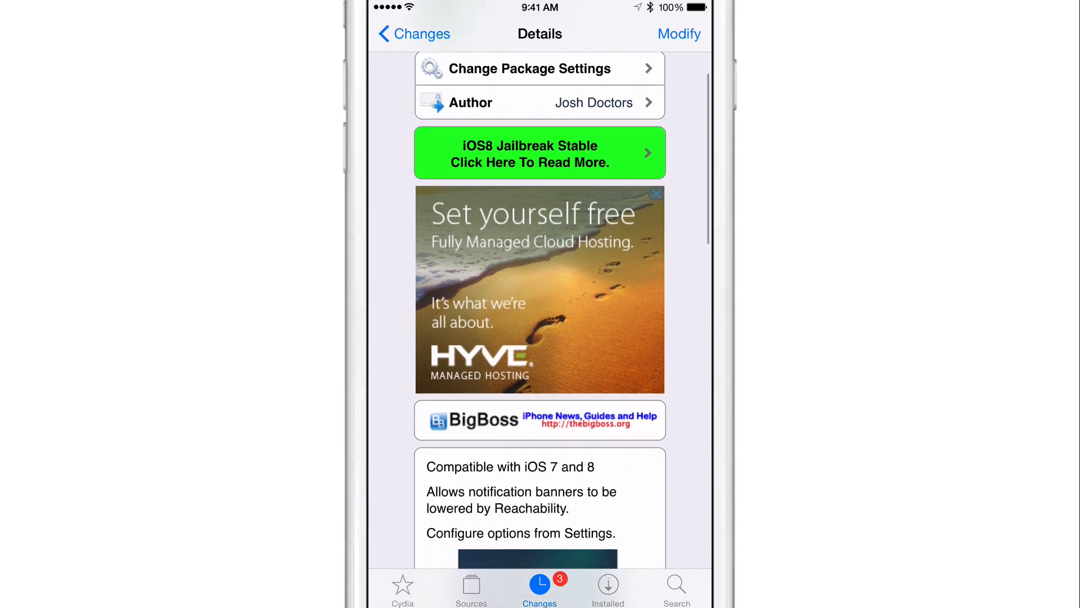
{"action": "scroll", "scroll_direction": "down", "scroll_amount": 3}
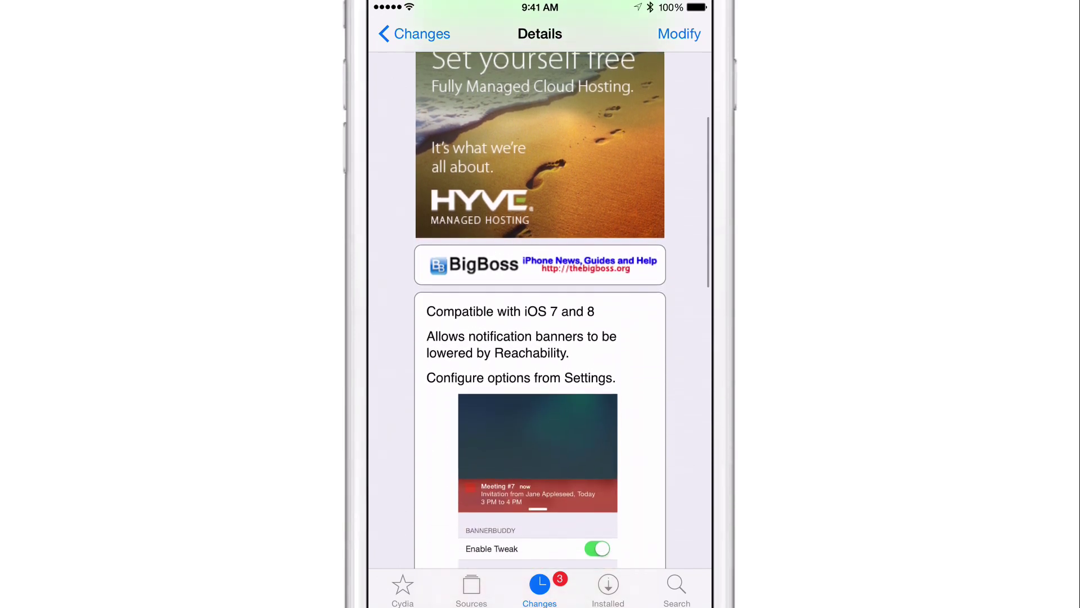
{"action": "scroll", "scroll_direction": "up", "scroll_amount": 3}
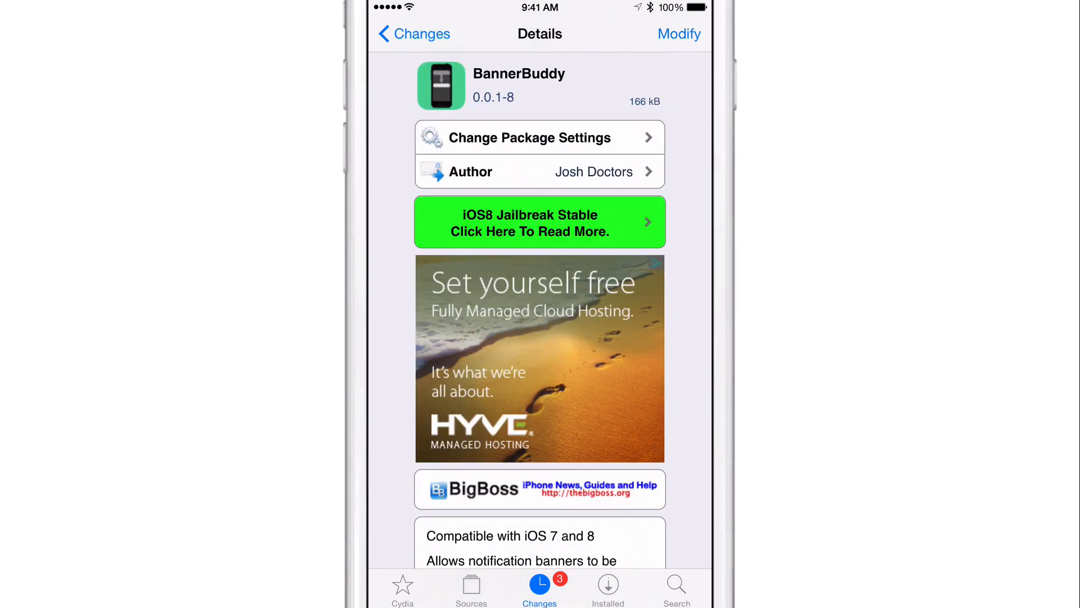